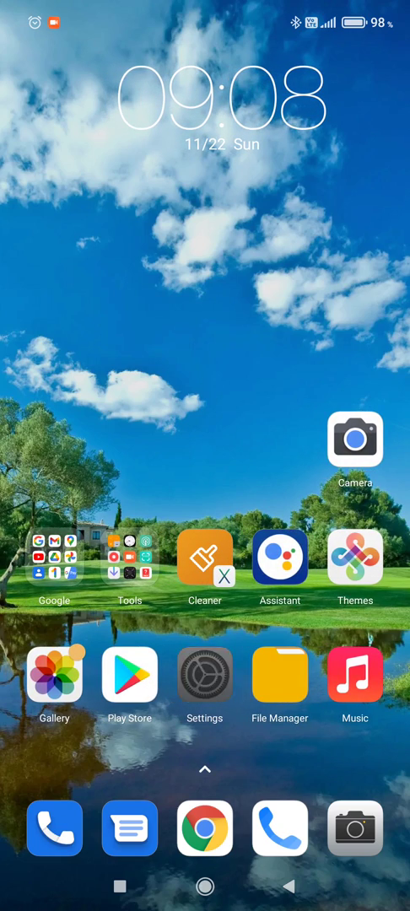
- Launch Settings from the home screen to reach the Apps page
left_click(204, 675)
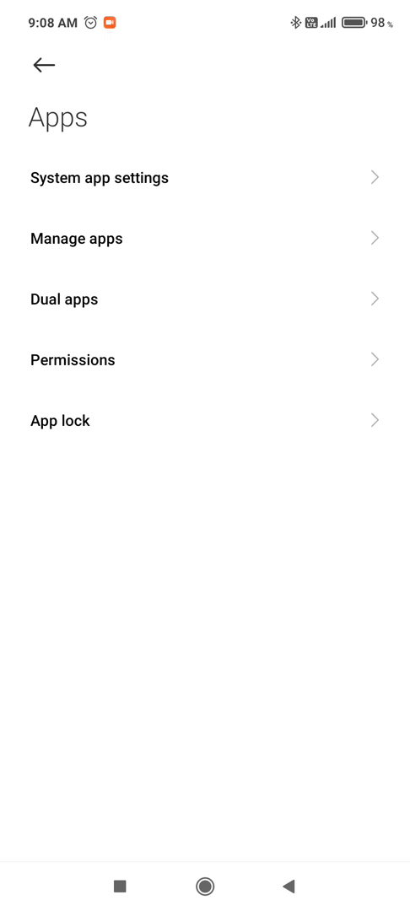
- Go to Manage apps and bring up its overflow menu of extra options
left_click(76, 240)
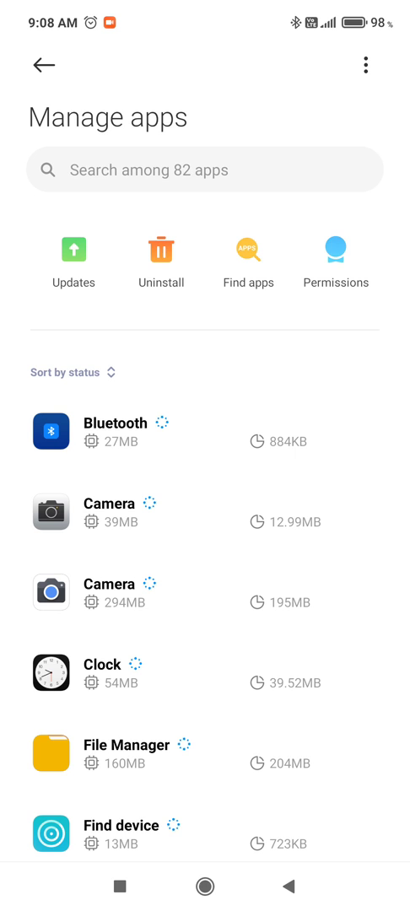
left_click(365, 66)
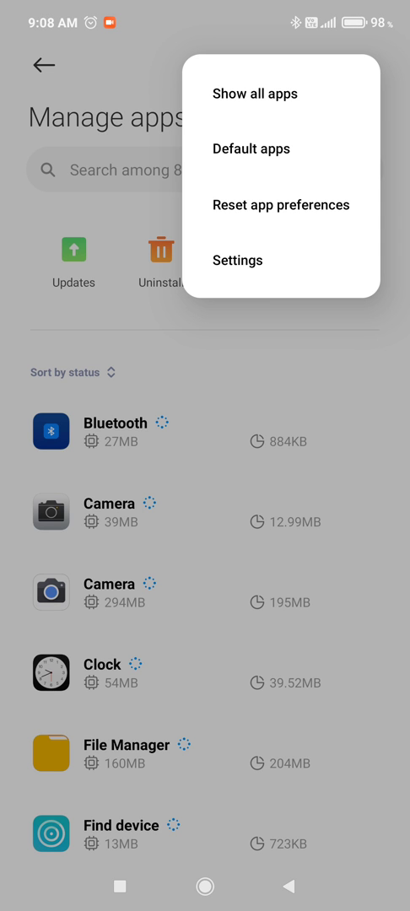
- In Default apps, set the grey-icon Camera app as the default camera
left_click(250, 148)
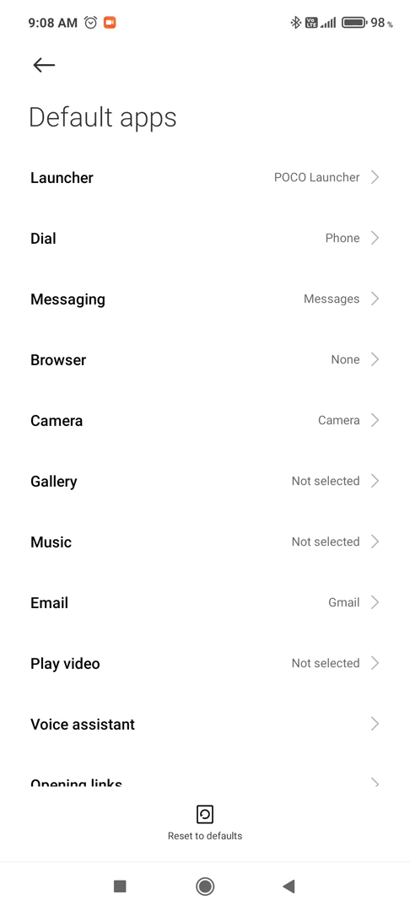
scroll("up", 3)
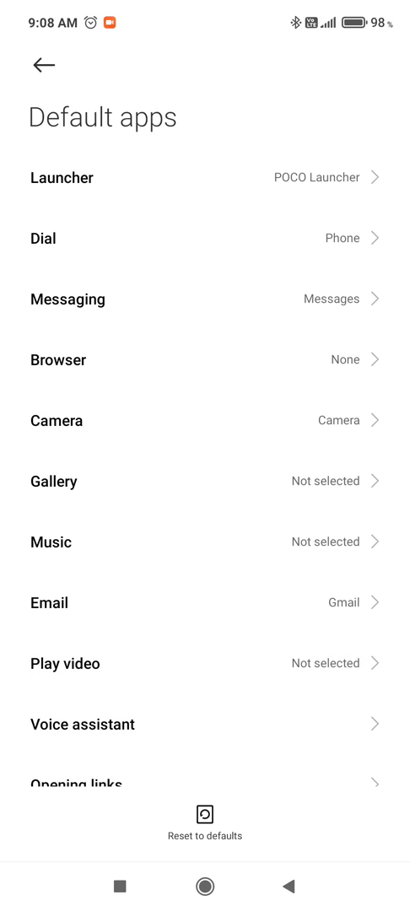
scroll("down", 3)
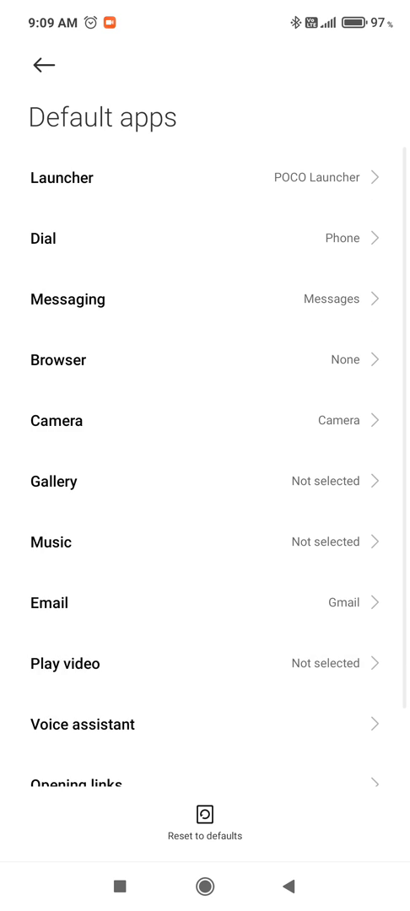
left_click(206, 420)
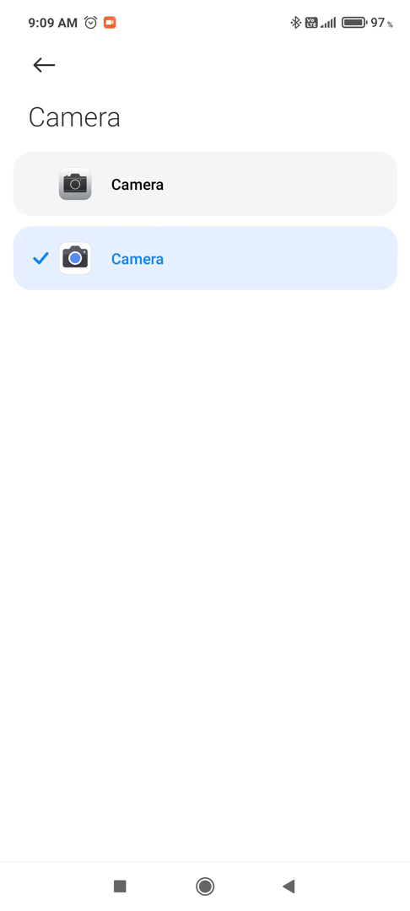
left_click(205, 186)
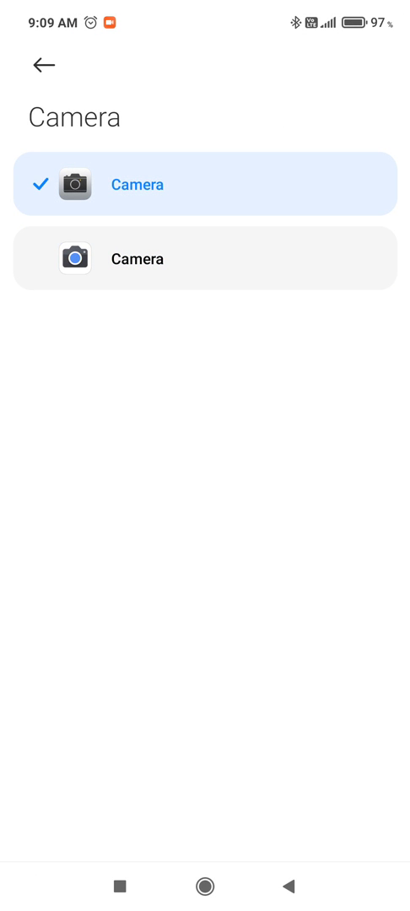